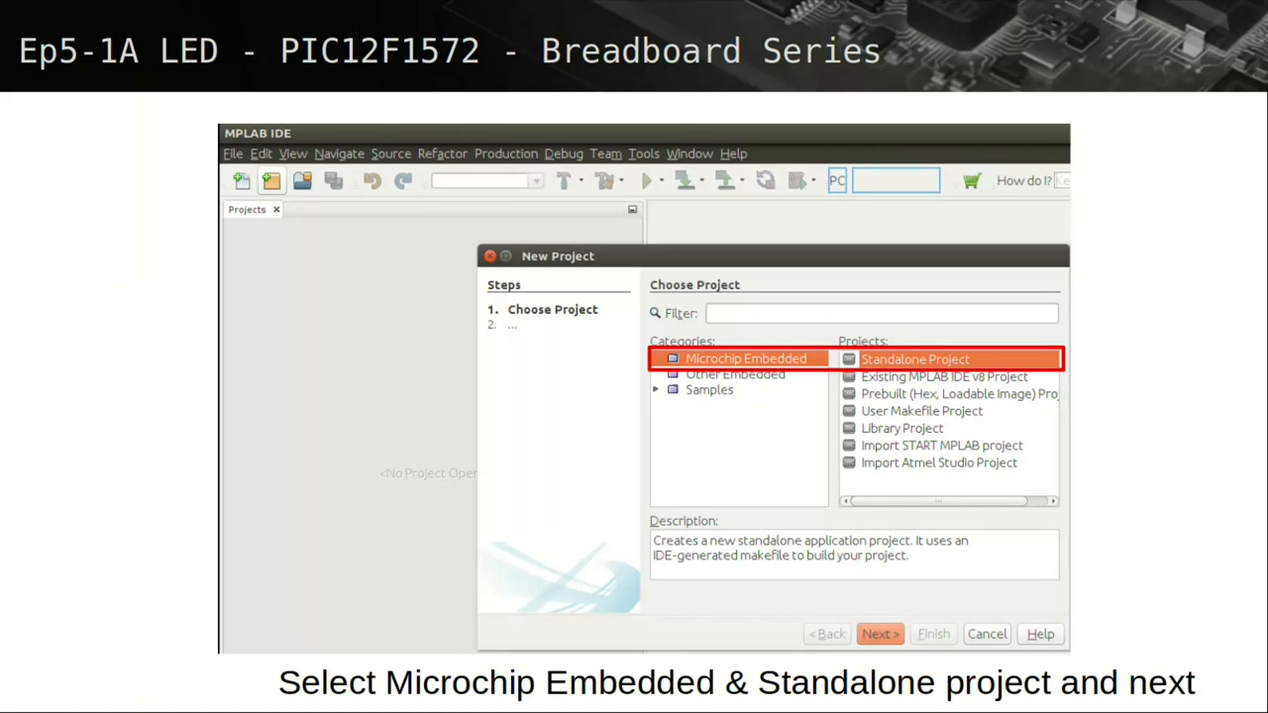
# - Begin a standalone Microchip Embedded project targeting the PIC12F1572 device
pyautogui.click(879, 634)
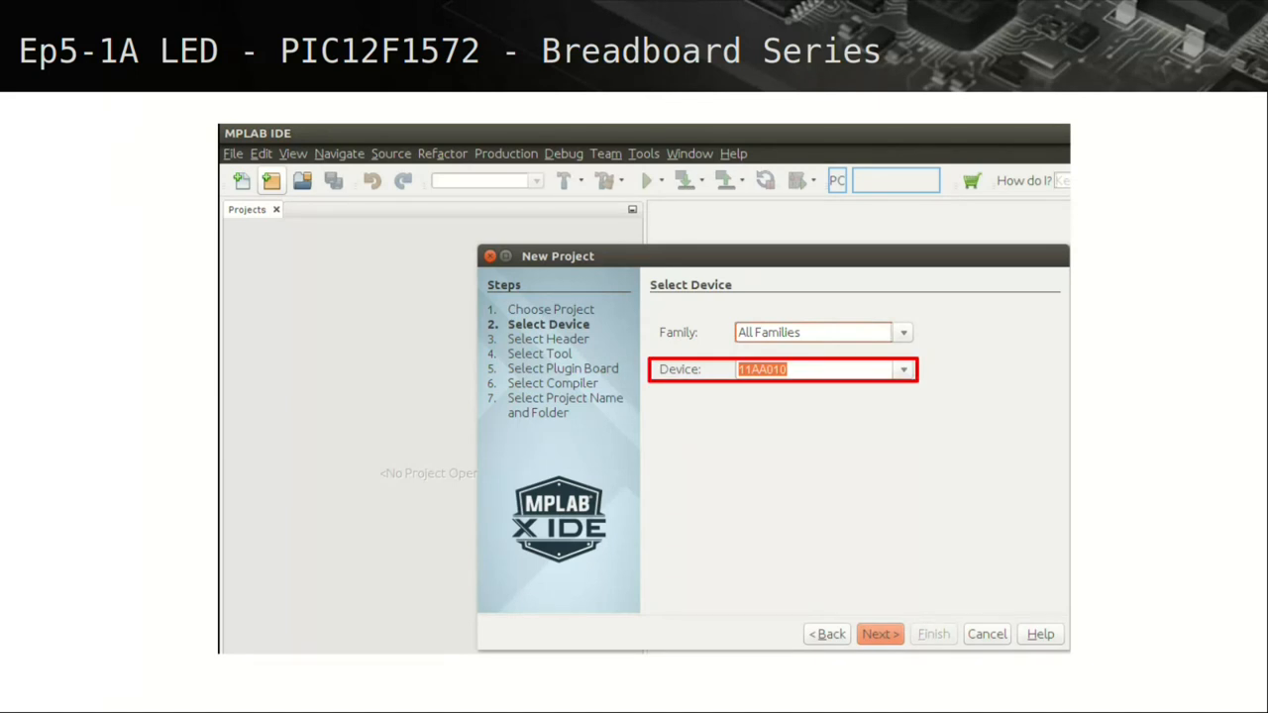
pyautogui.write('1572')
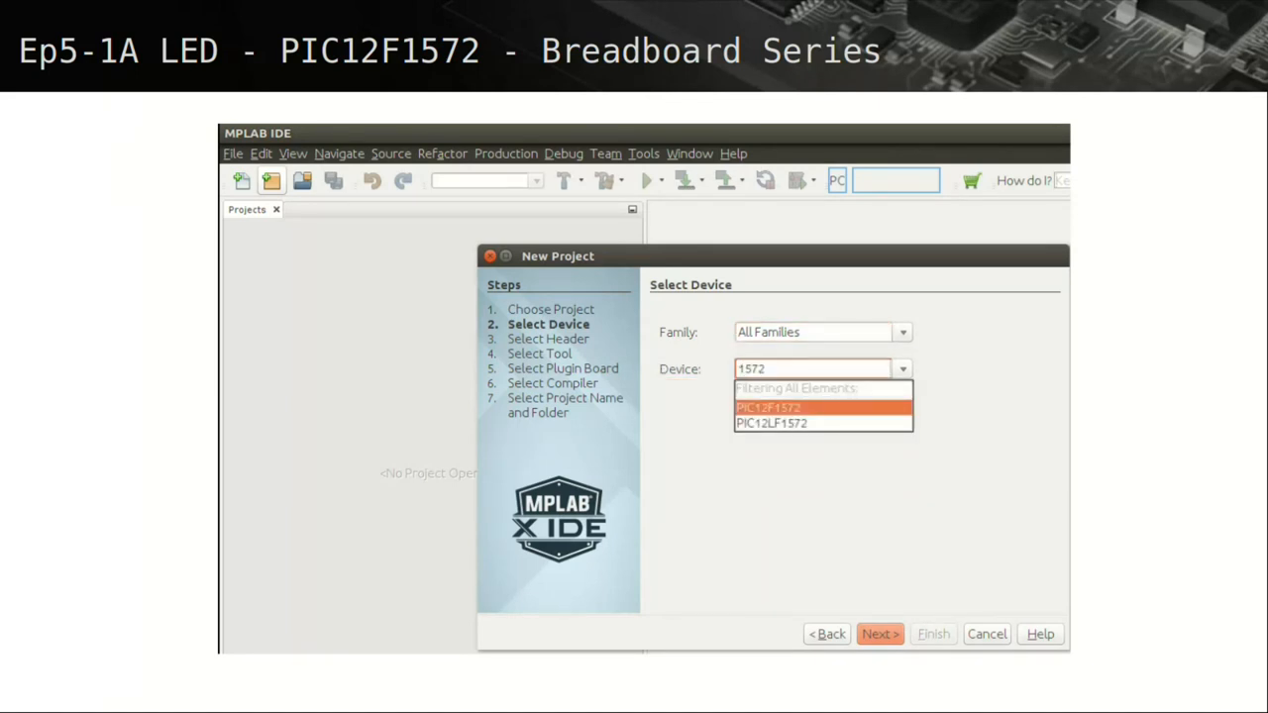
pyautogui.click(768, 408)
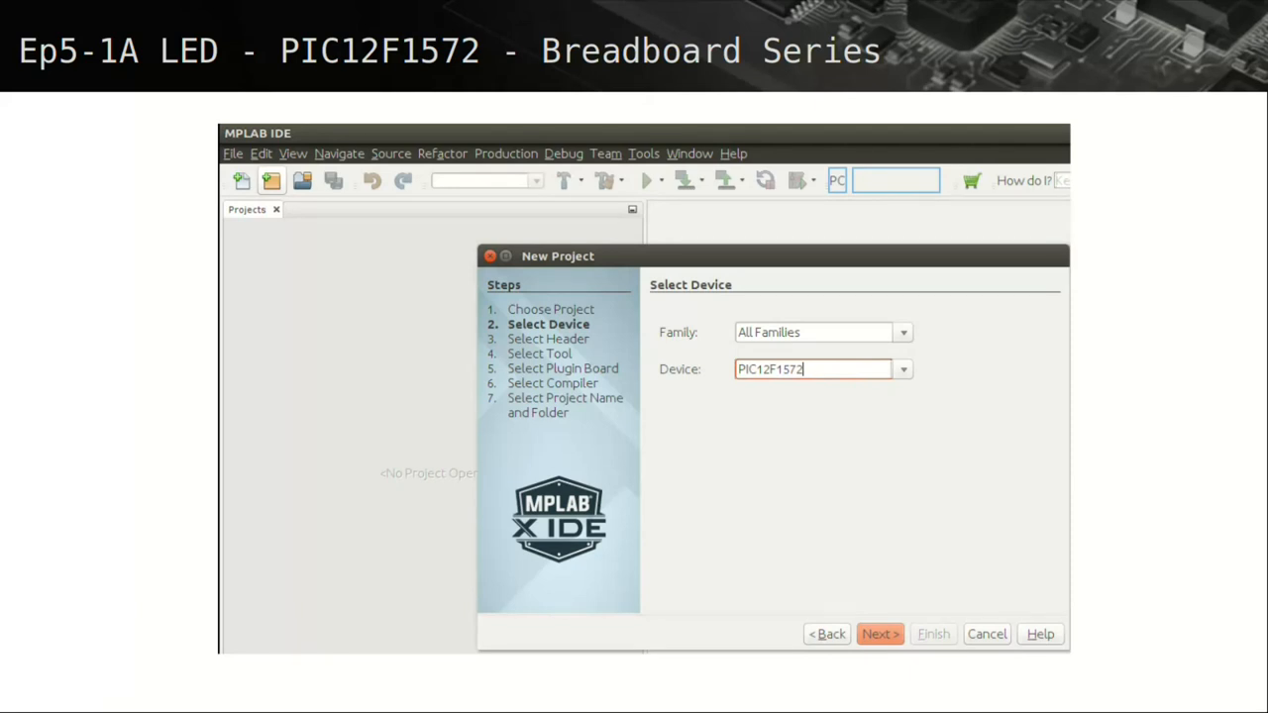
pyautogui.click(879, 634)
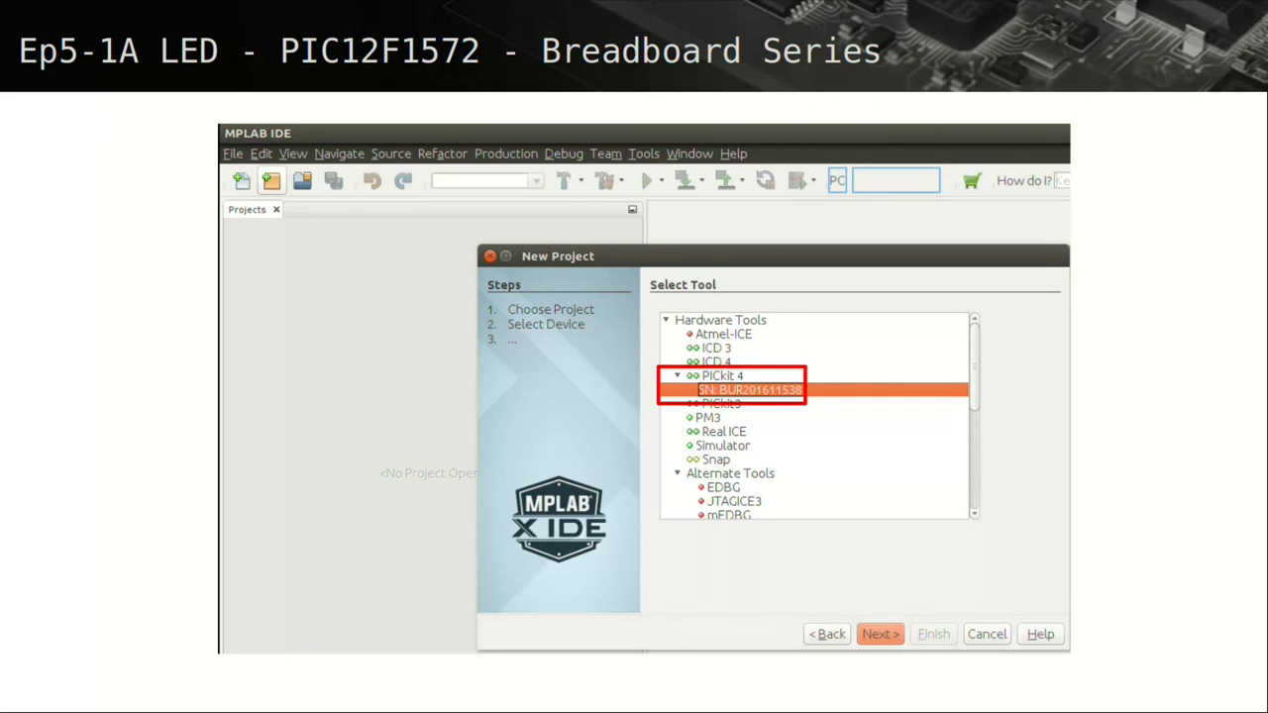
# - Keep the PICkit 4 tool and choose the mpasm assembler toolchain for the project
pyautogui.click(879, 634)
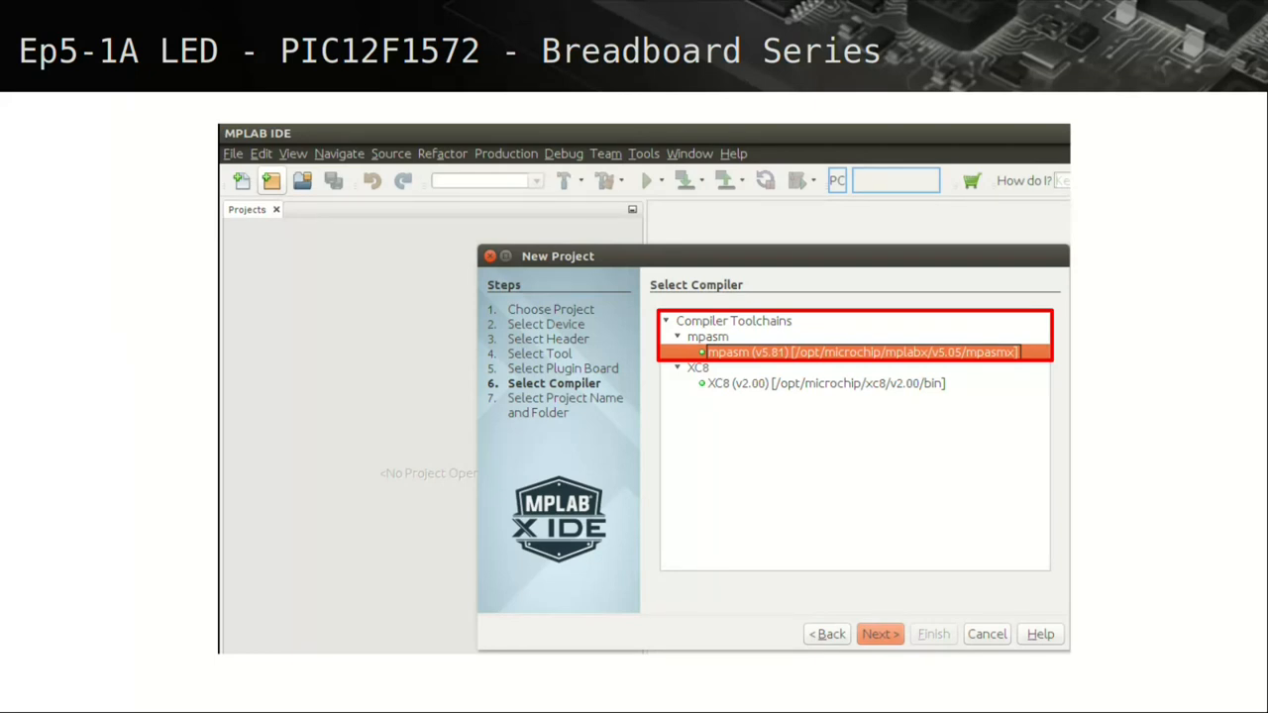
pyautogui.click(879, 634)
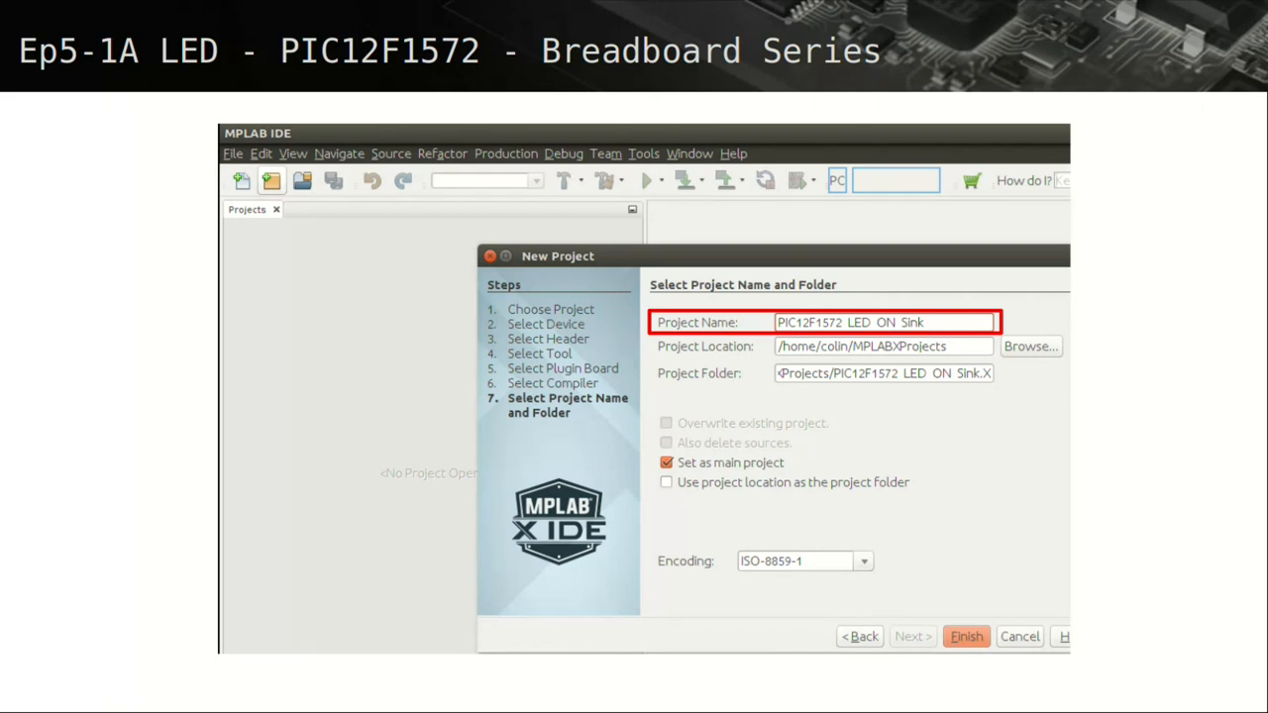
# - Finish the wizard so PIC12F1572_LED_ON_Sink opens with its dashboard
pyautogui.click(967, 635)
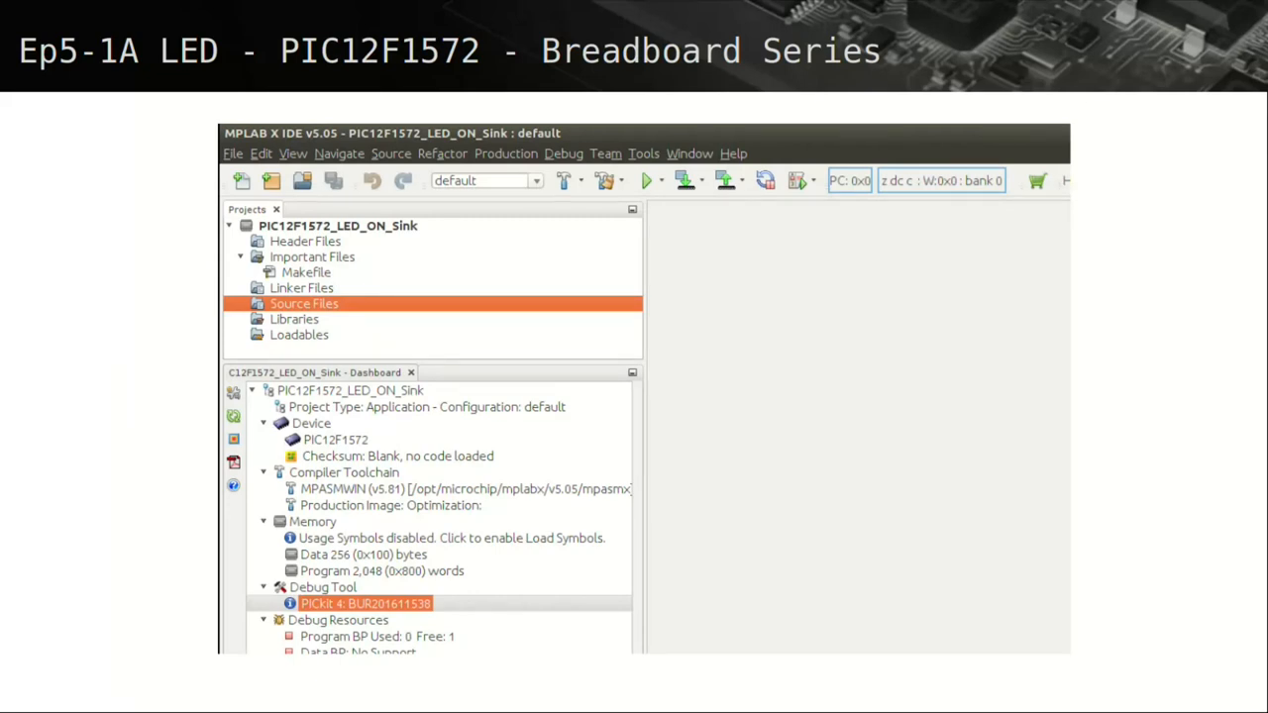
# - Add a new assembly source file LED_ON_SINK.asm under Source Files
pyautogui.rightClick(305, 303)
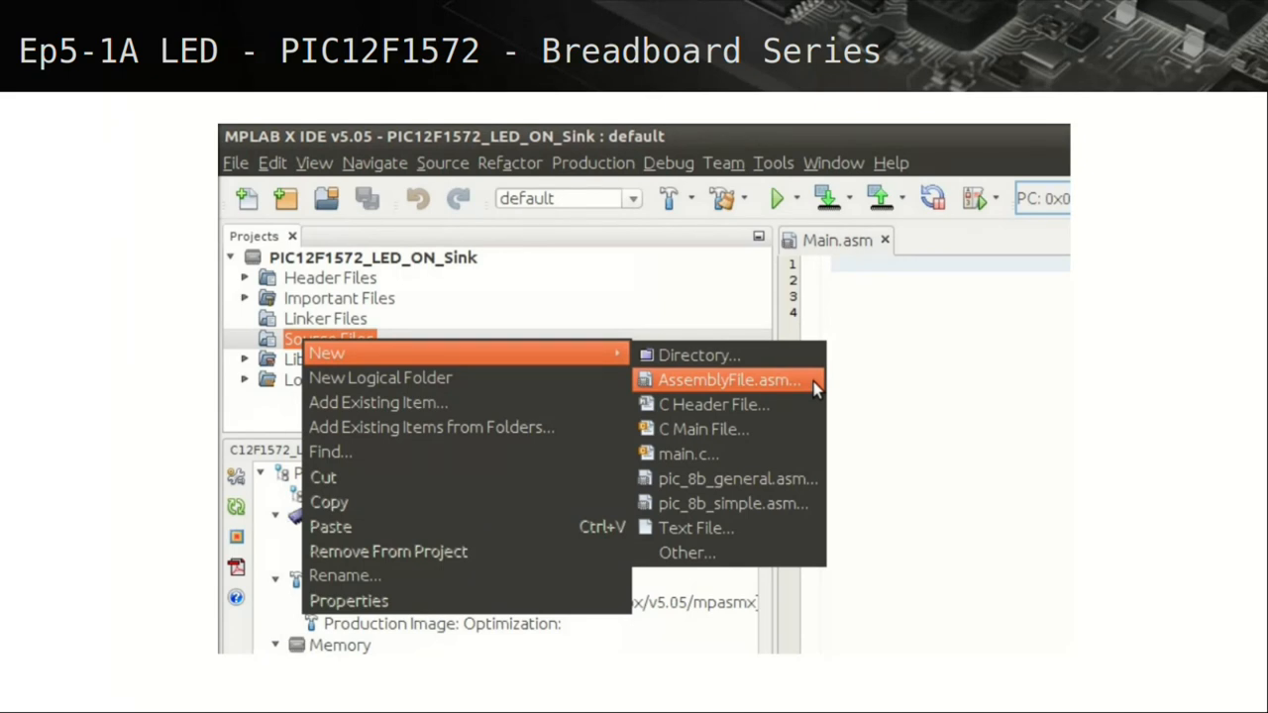
pyautogui.click(729, 380)
pyautogui.write('LED_ON_SINK')
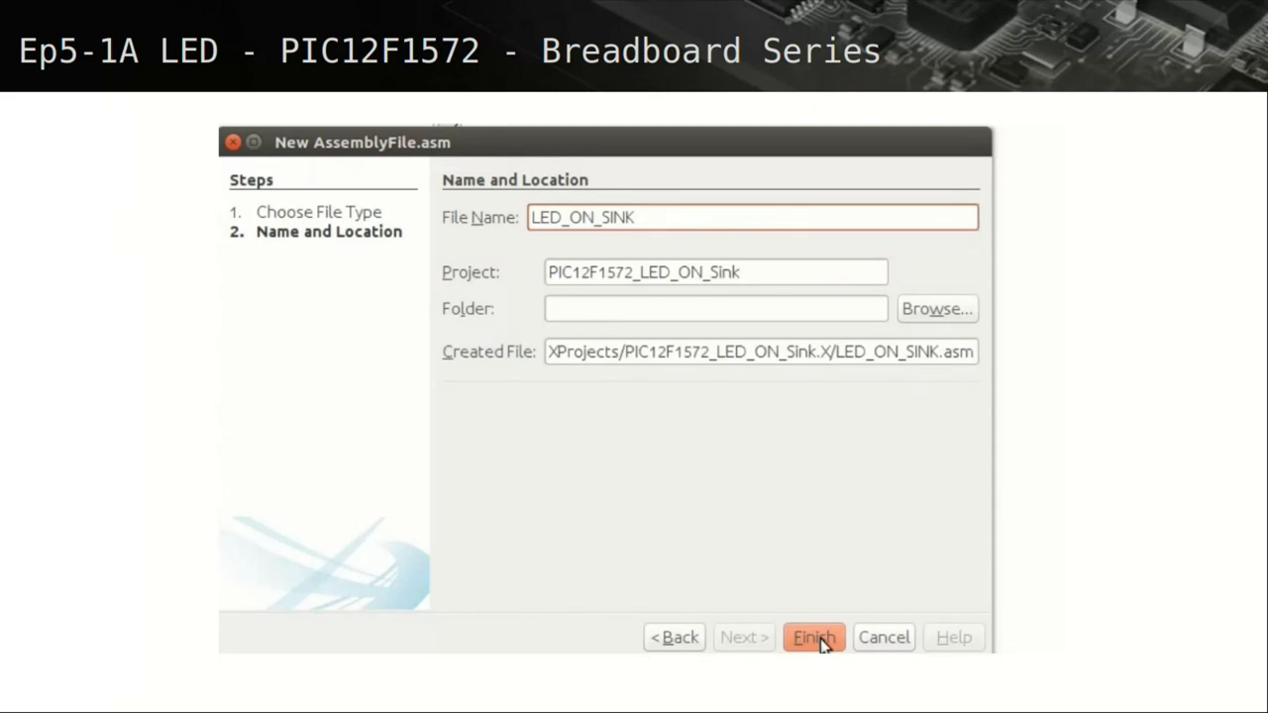
pyautogui.click(812, 637)
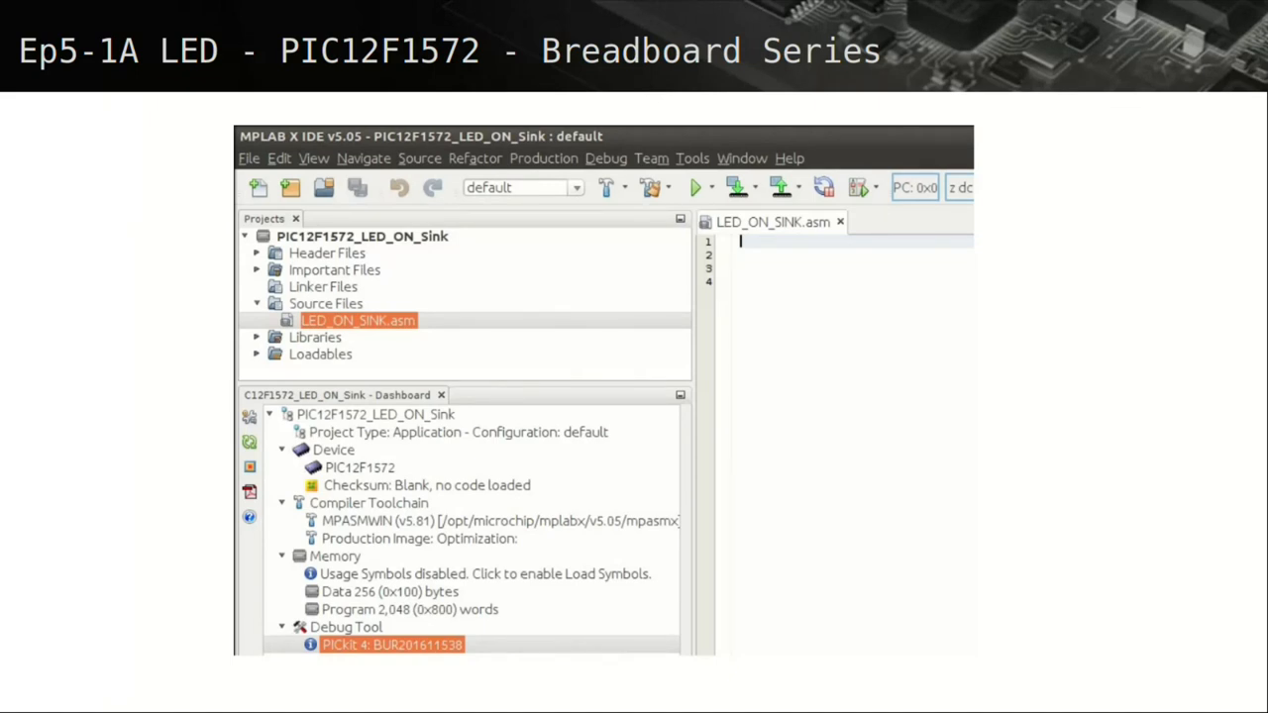
# - Show the Configuration Bits target memory view for the PIC12F1572
pyautogui.click(652, 159)
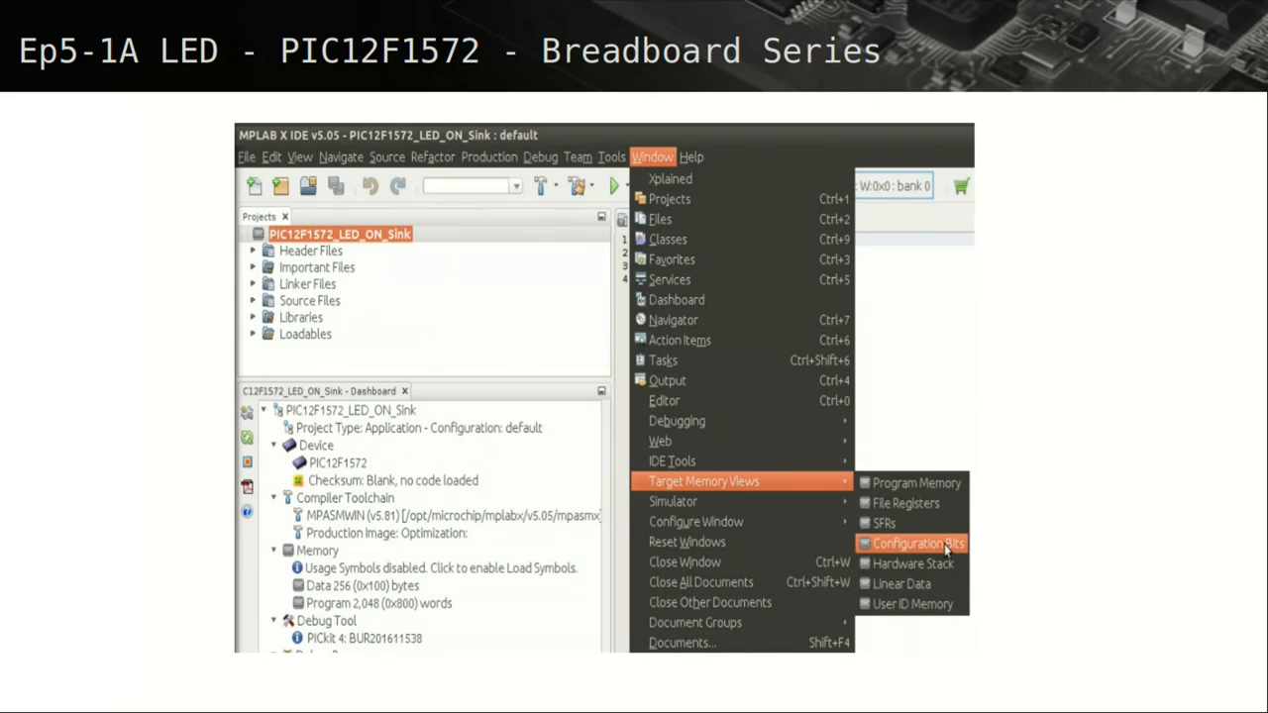
pyautogui.click(914, 543)
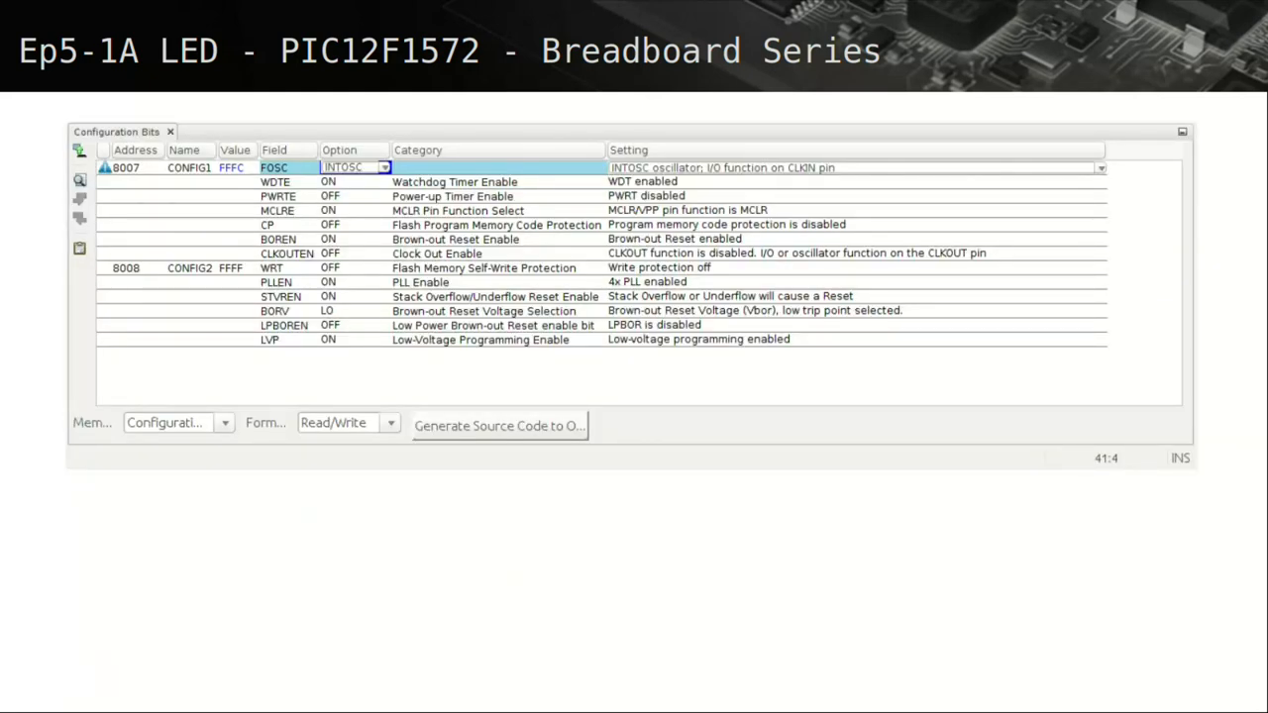
# - Set the FOSC configuration bit to INTOSC
pyautogui.click(500, 424)
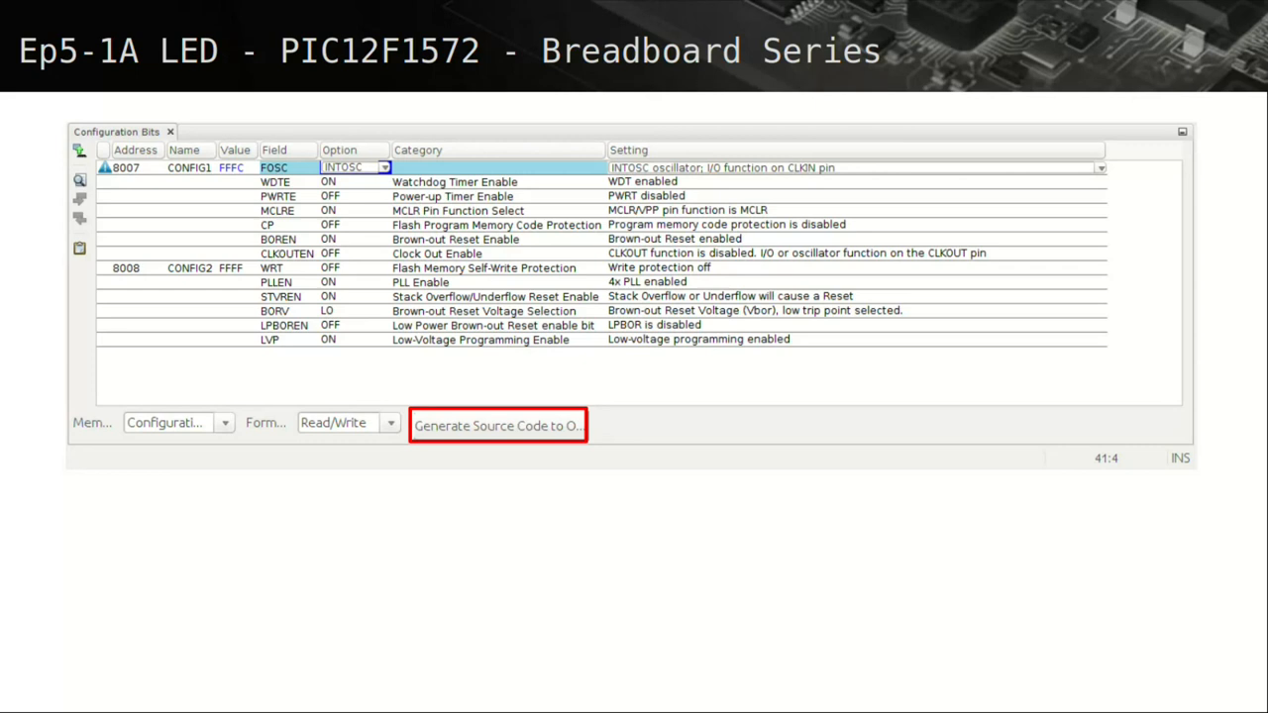
pyautogui.click(497, 424)
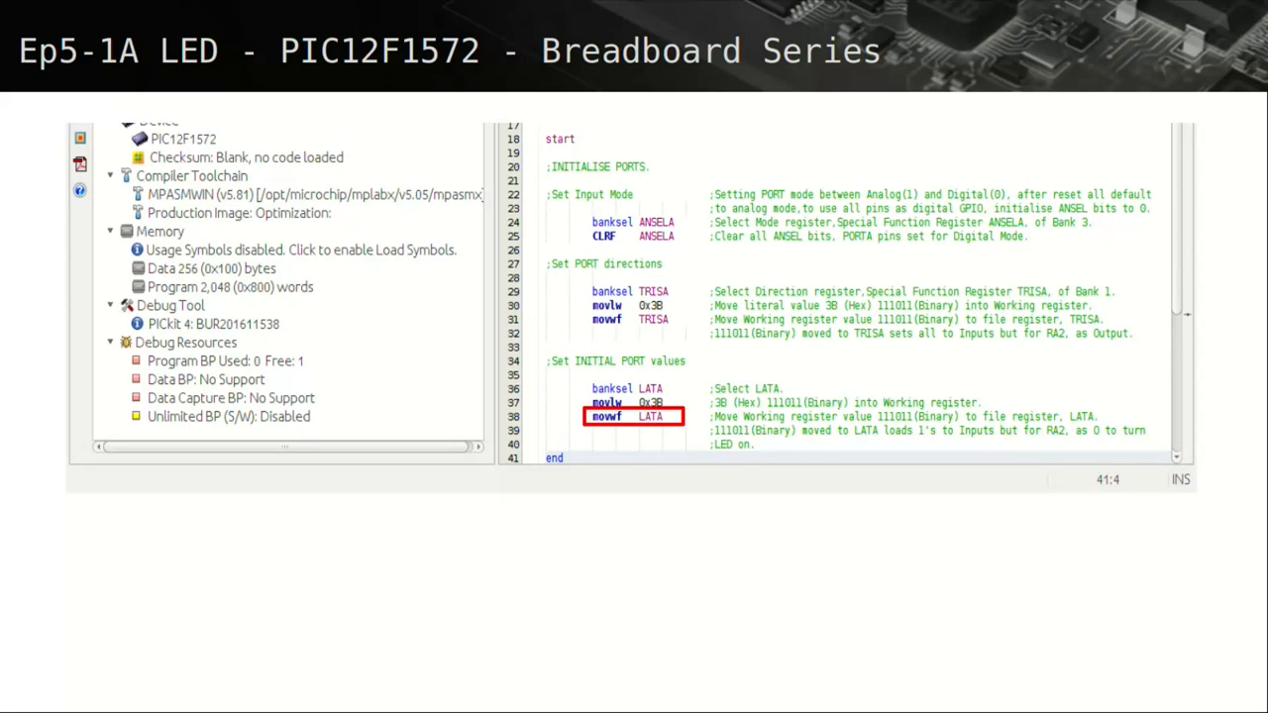
pyautogui.click(555, 457)
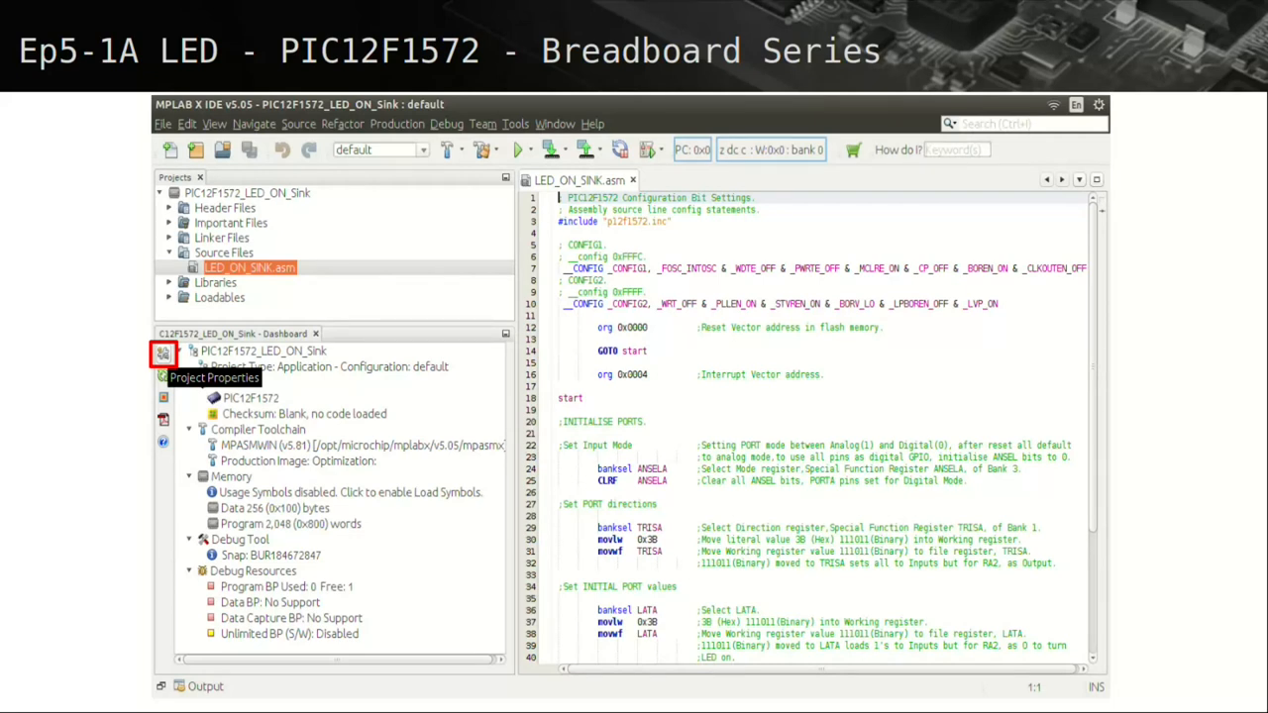
# - Bring up Project Properties from the dashboard for PIC12F1572_LED_ON_Sink
pyautogui.click(162, 352)
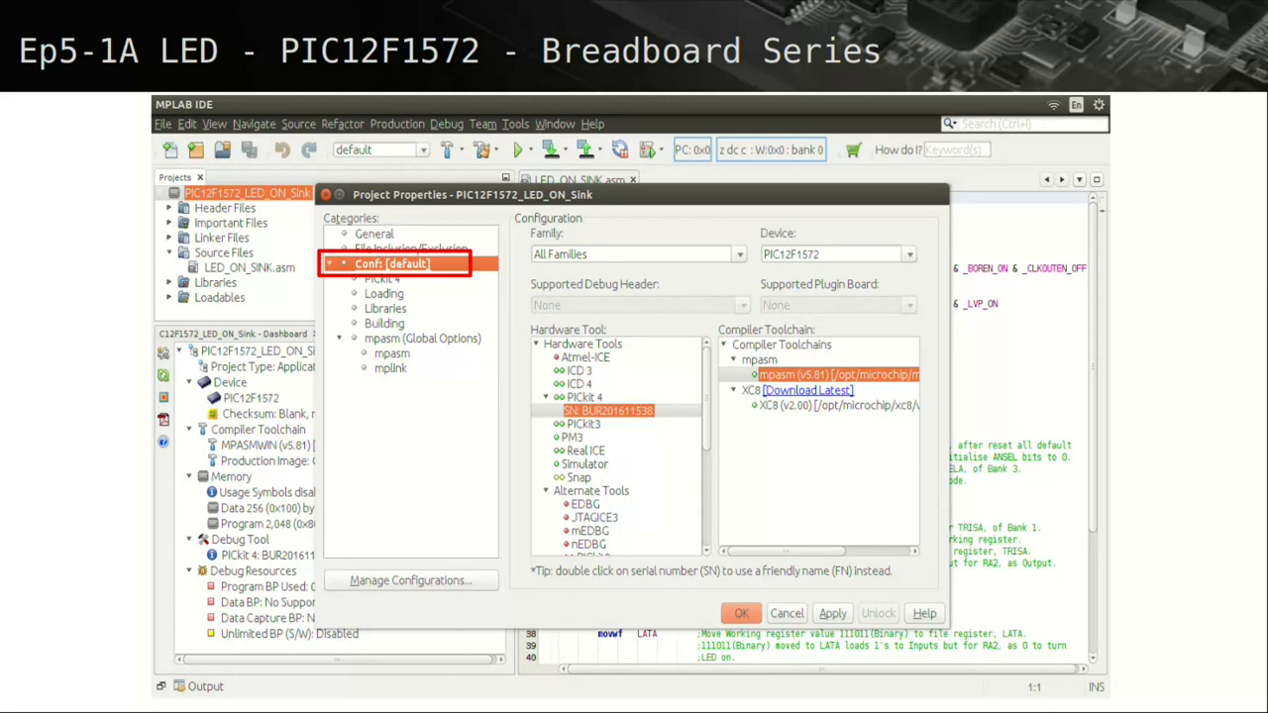
# - Select the PICkit 4 hardware tool and enter its settings for power options
pyautogui.click(606, 410)
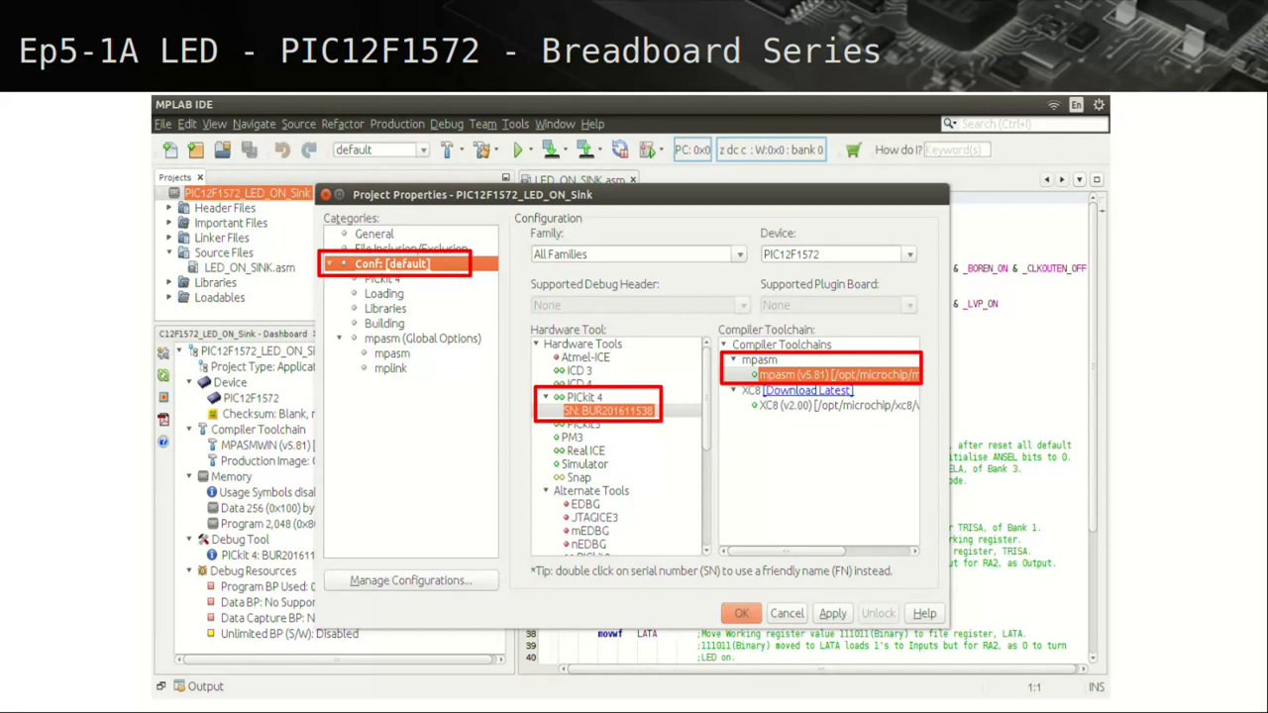
pyautogui.click(383, 278)
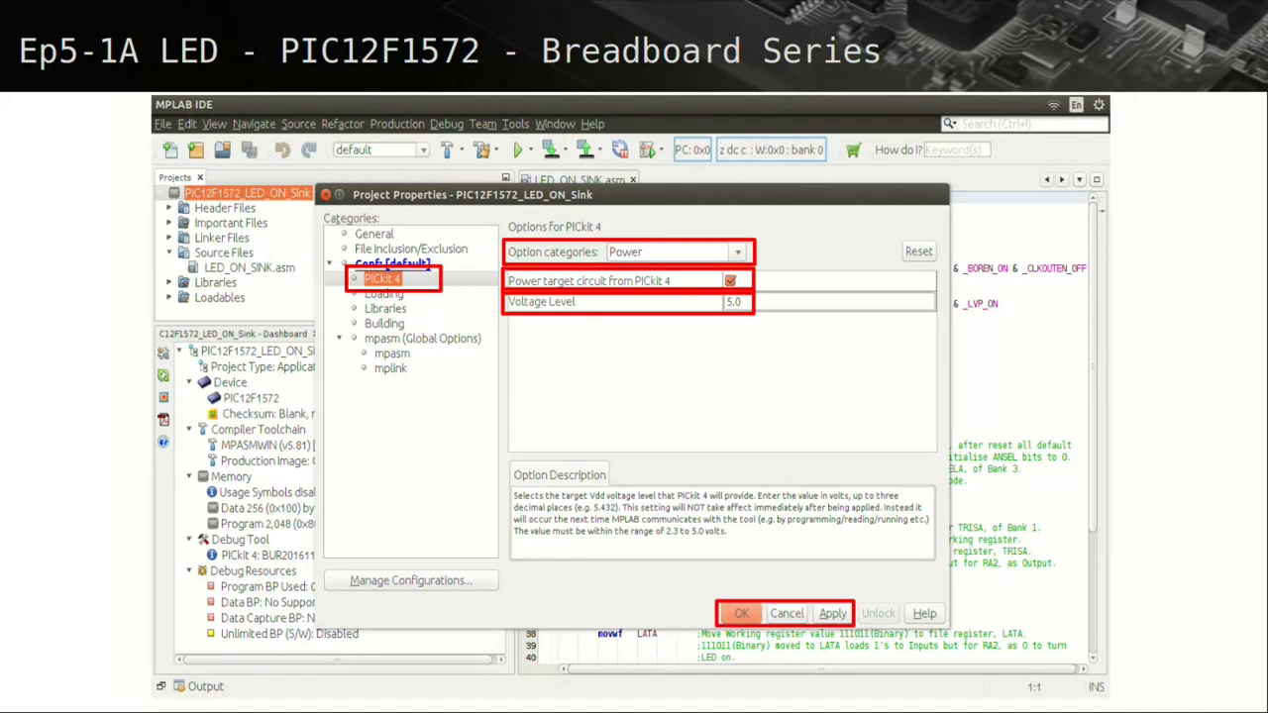
# - Confirm the PICkit 4 powering the target at 5.0 V and close properties
pyautogui.click(741, 614)
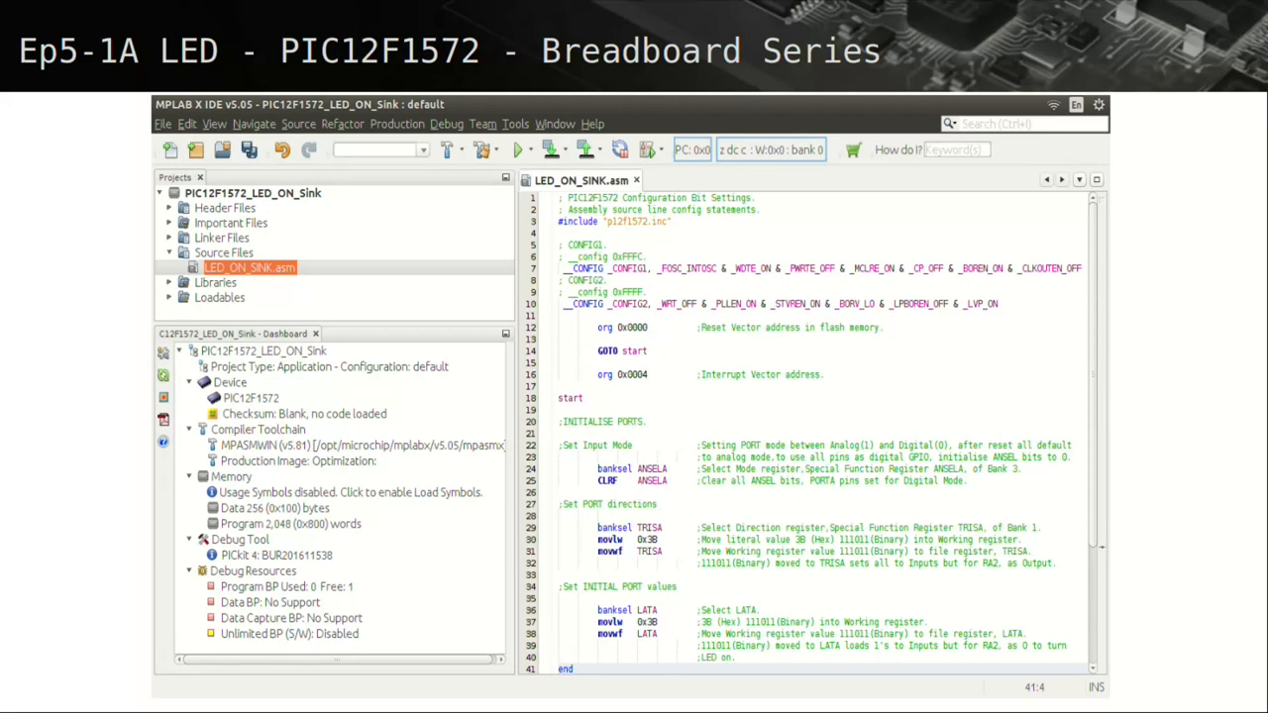
# - Build the main project, then clean and build it again
pyautogui.click(443, 150)
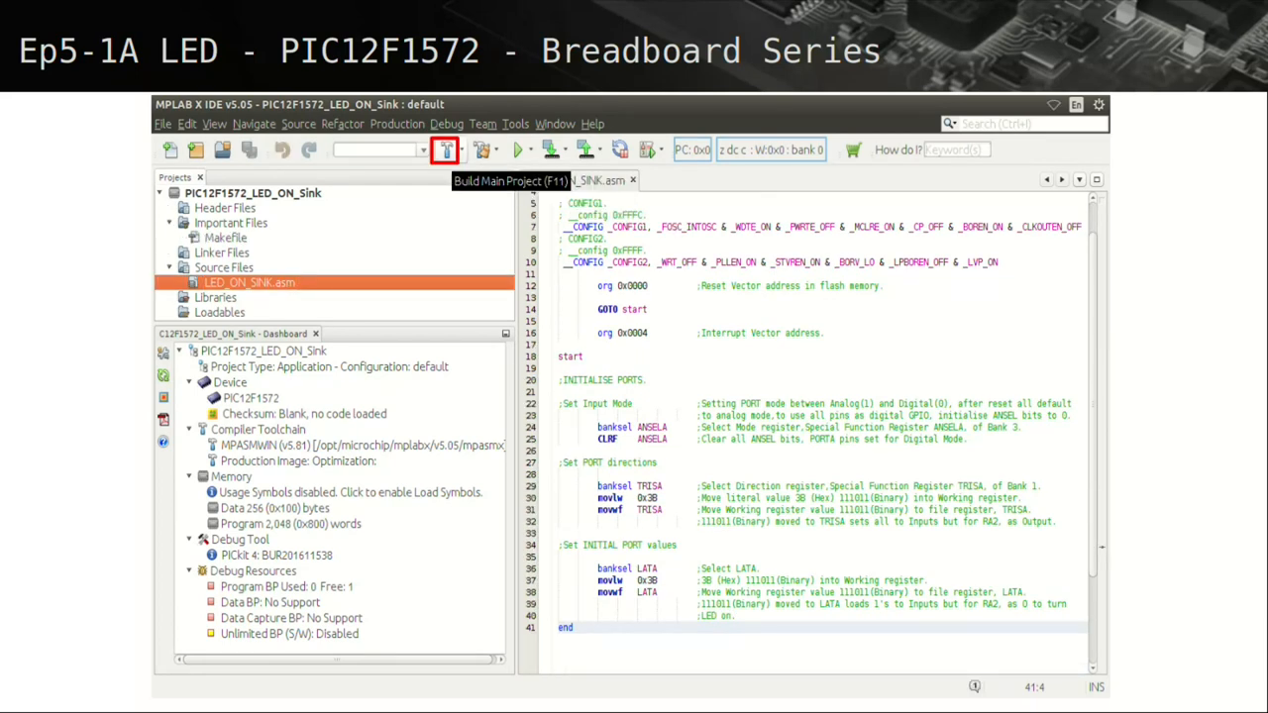
pyautogui.moveTo(483, 151)
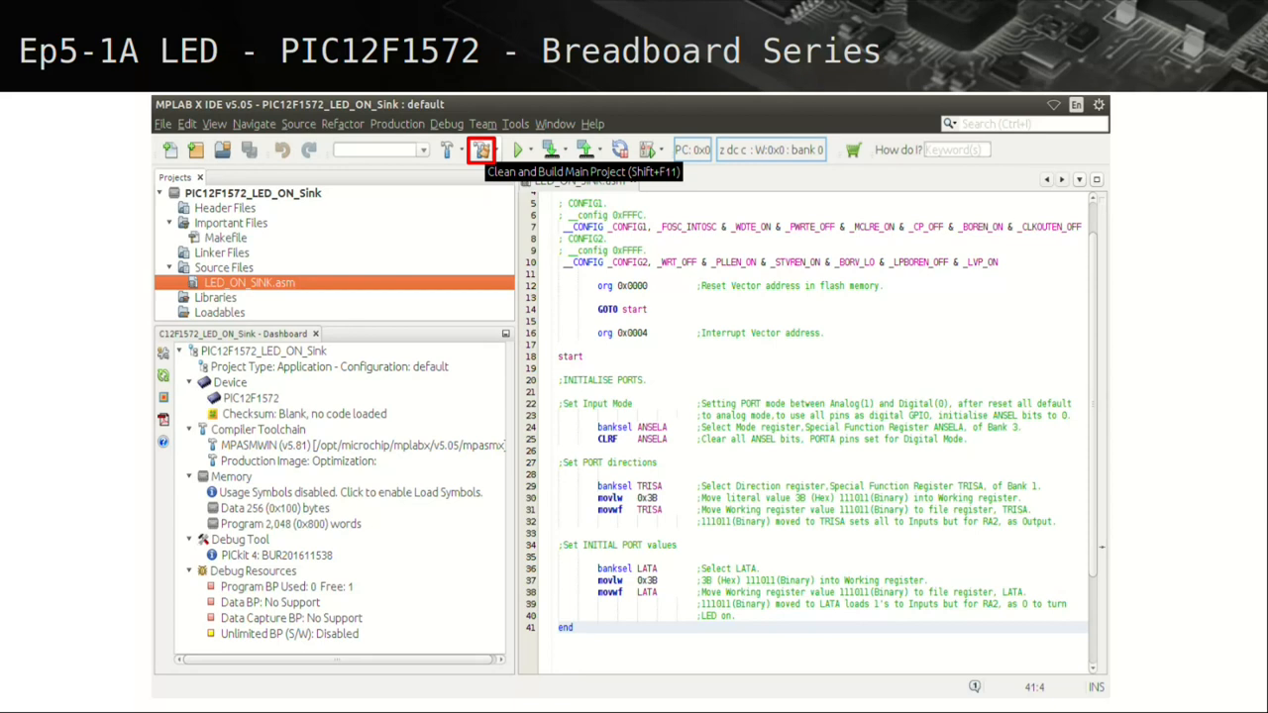
pyautogui.click(483, 150)
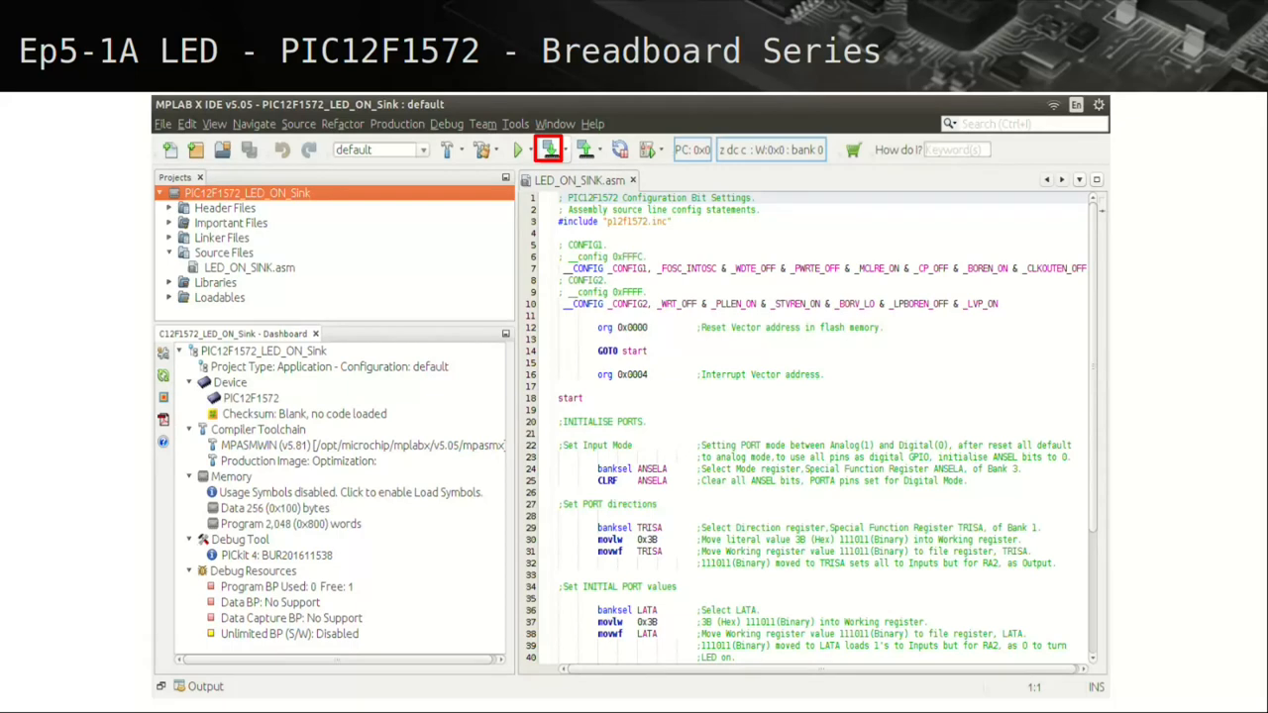
# - Make and program the PIC12F1572 via the PICkit 4, accepting the voltage caution
pyautogui.click(549, 151)
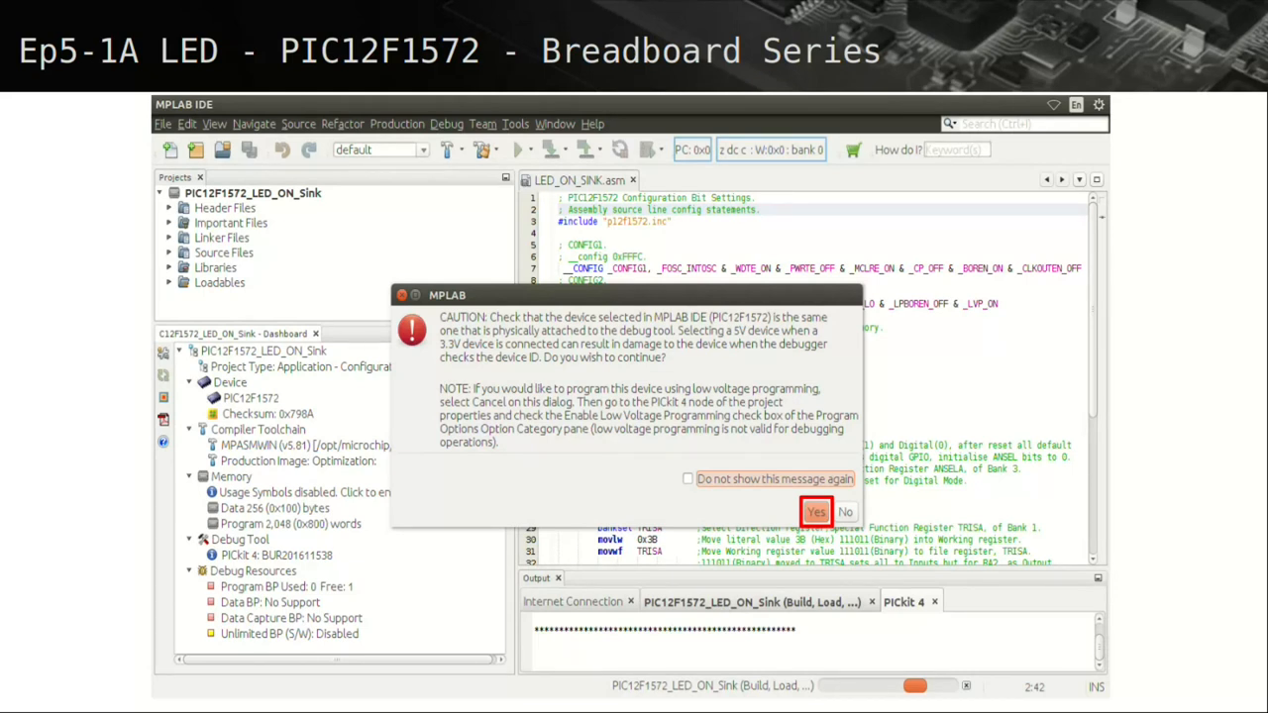
pyautogui.click(816, 511)
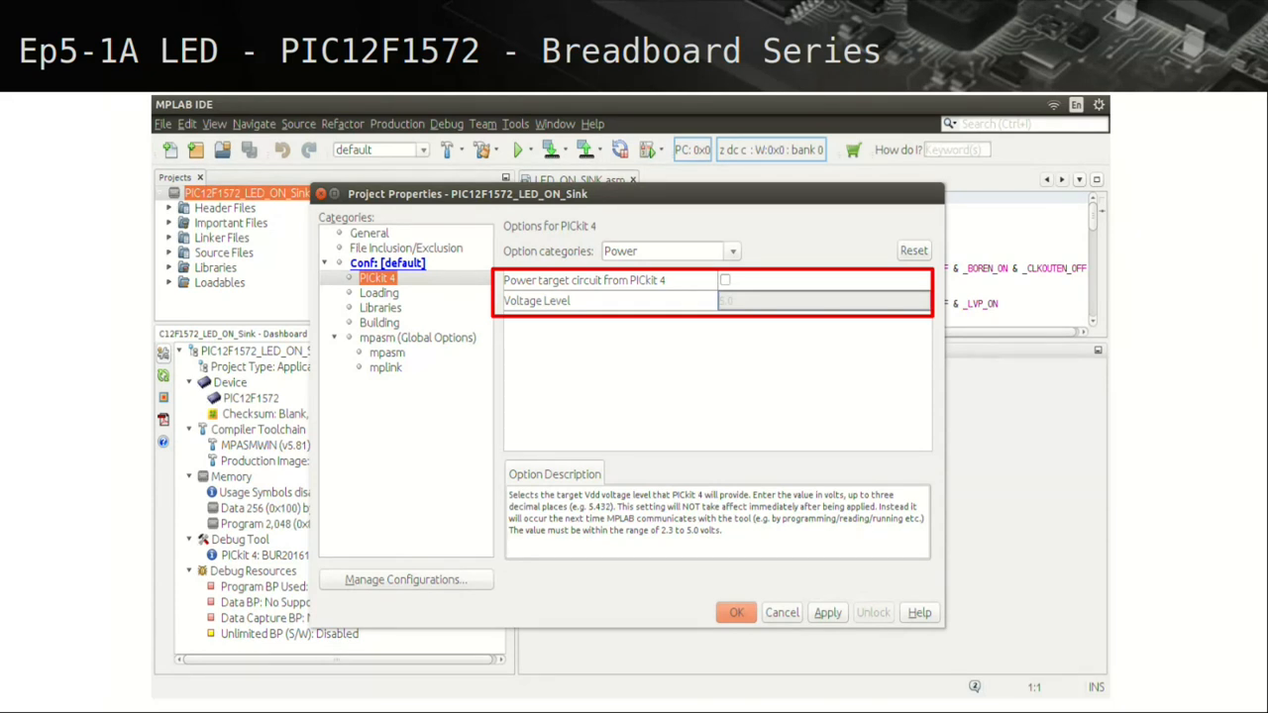
# - Return to the Conf [default] settings to change the hardware tool
pyautogui.click(373, 277)
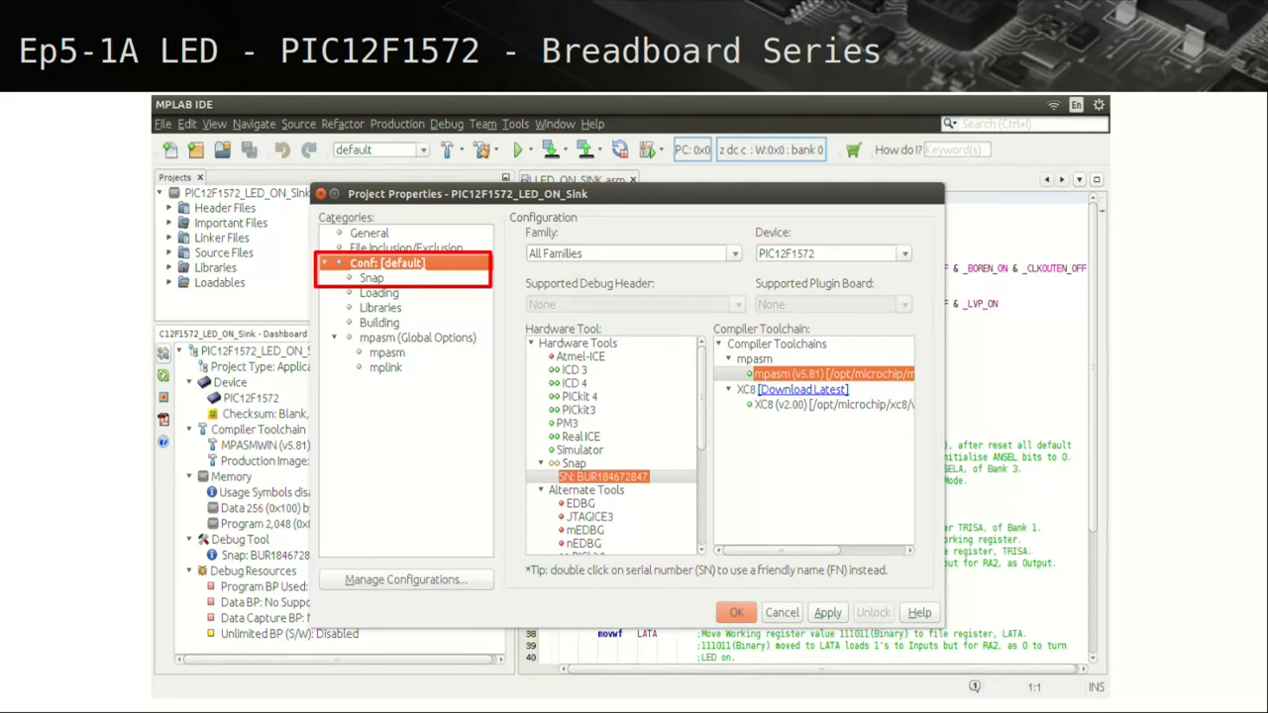
# - Select the Snap hardware tool with the mpasm toolchain and apply the settings
pyautogui.click(575, 463)
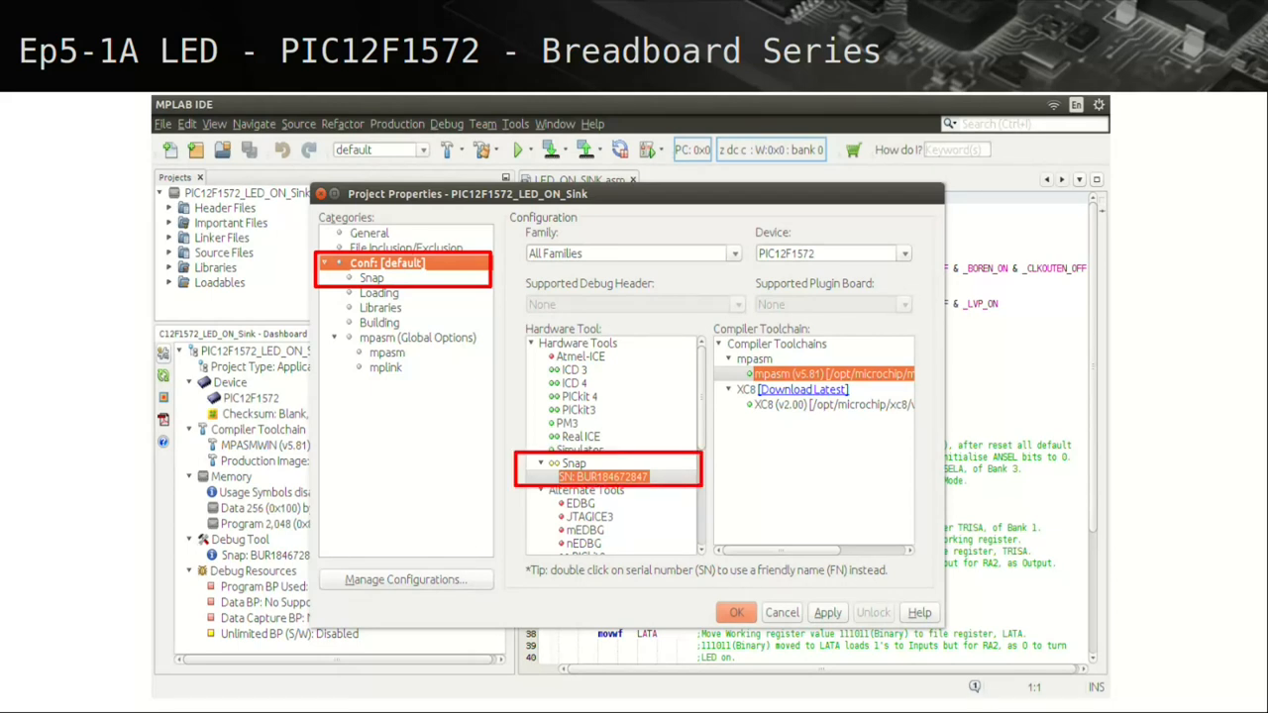
pyautogui.click(831, 372)
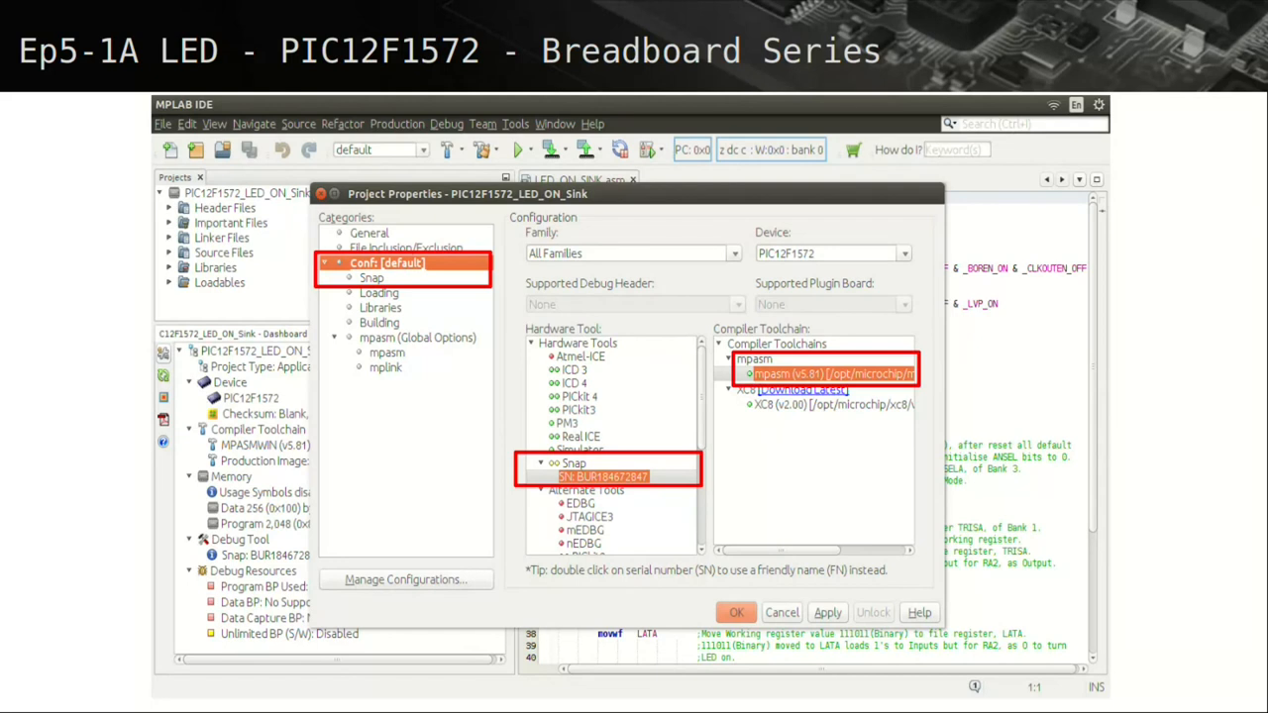
pyautogui.click(737, 612)
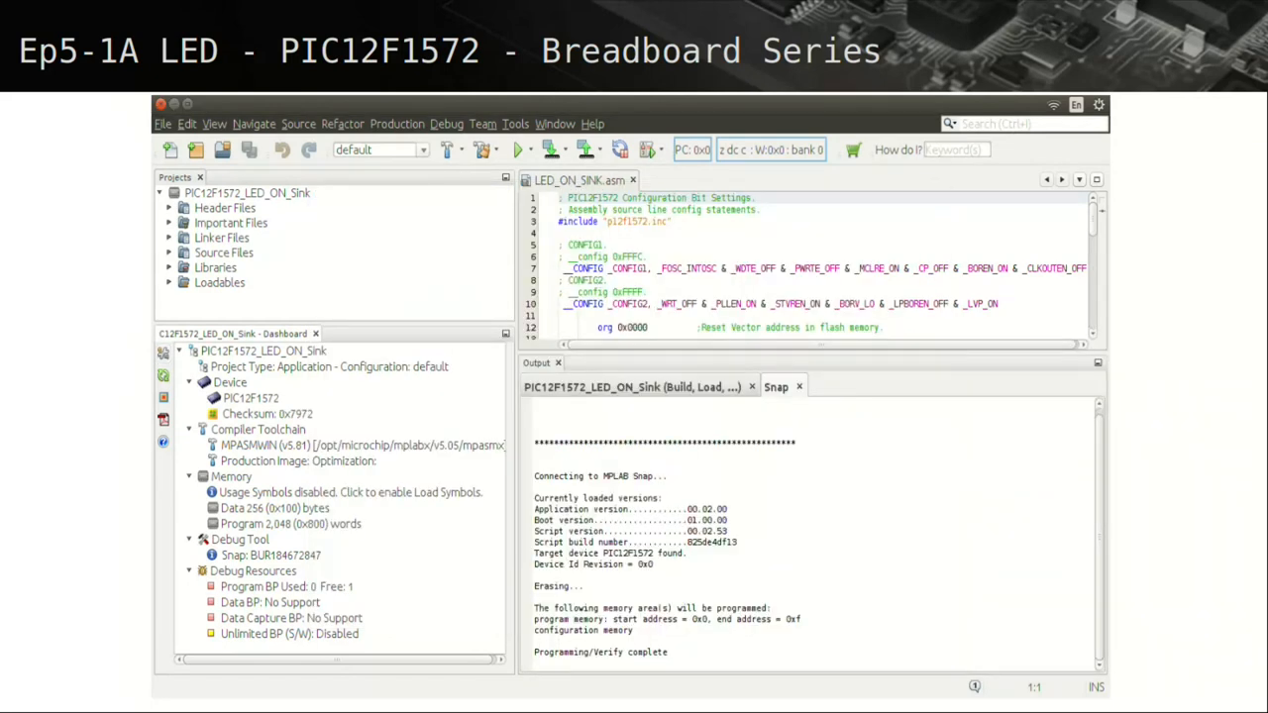